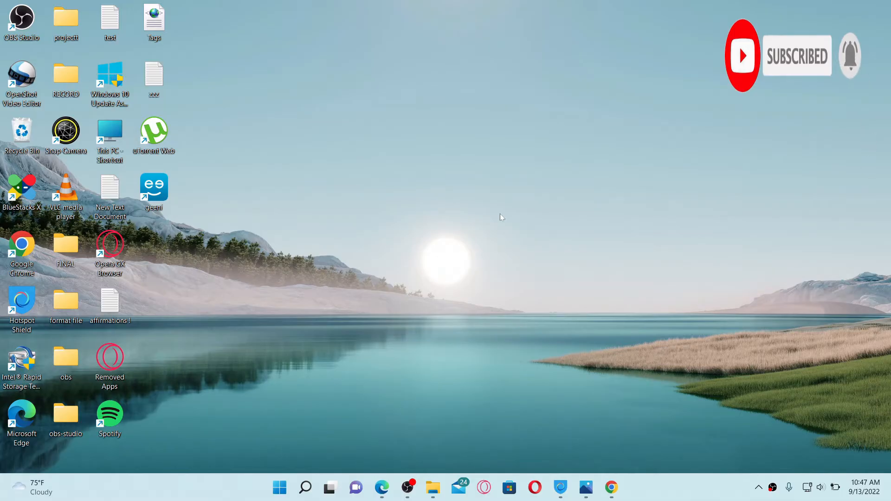
pyautogui.click(611, 487)
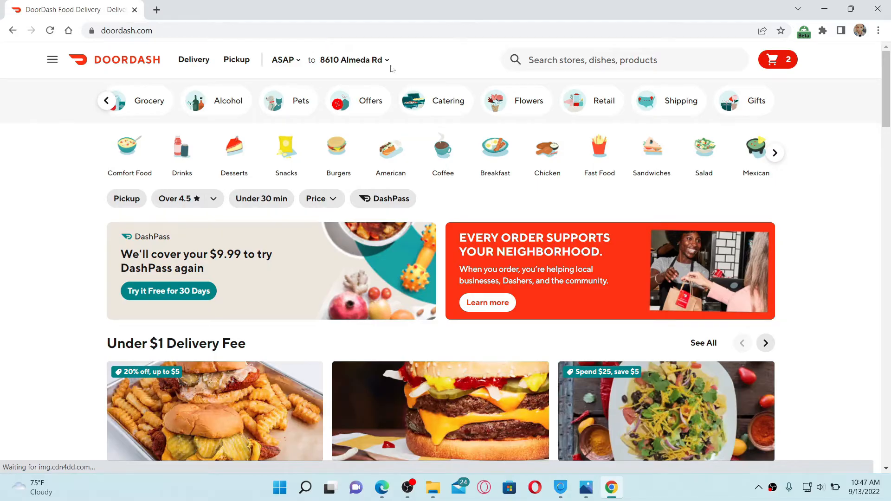
pyautogui.moveTo(370, 74)
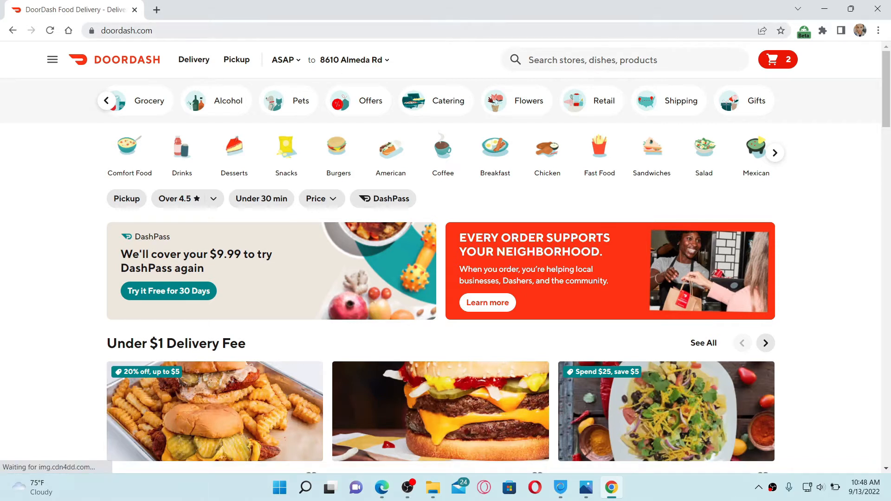
pyautogui.moveTo(396, 67)
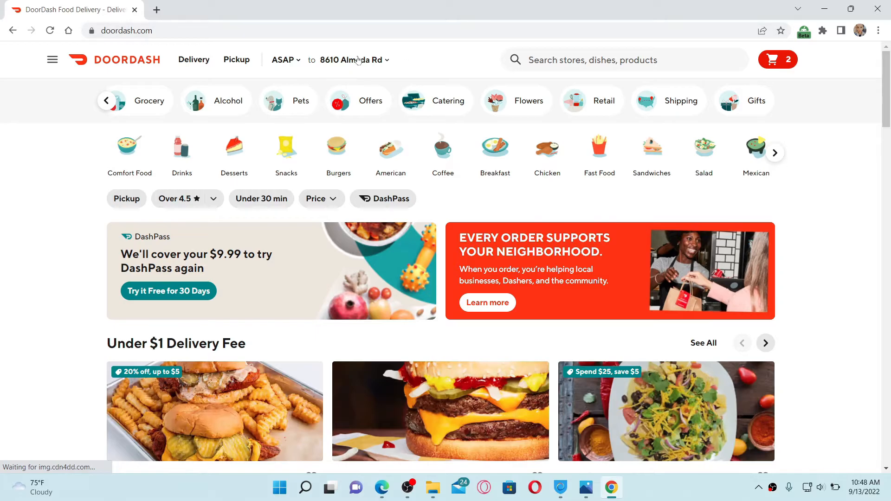
pyautogui.moveTo(377, 64)
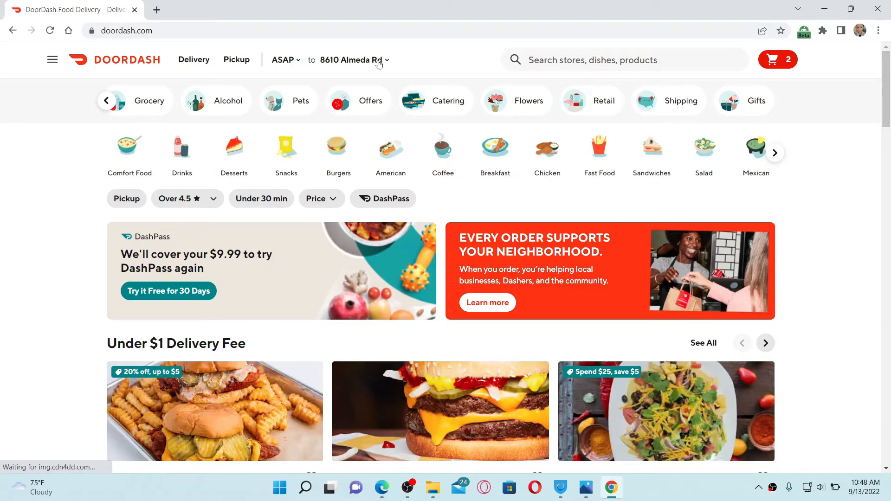
pyautogui.click(347, 59)
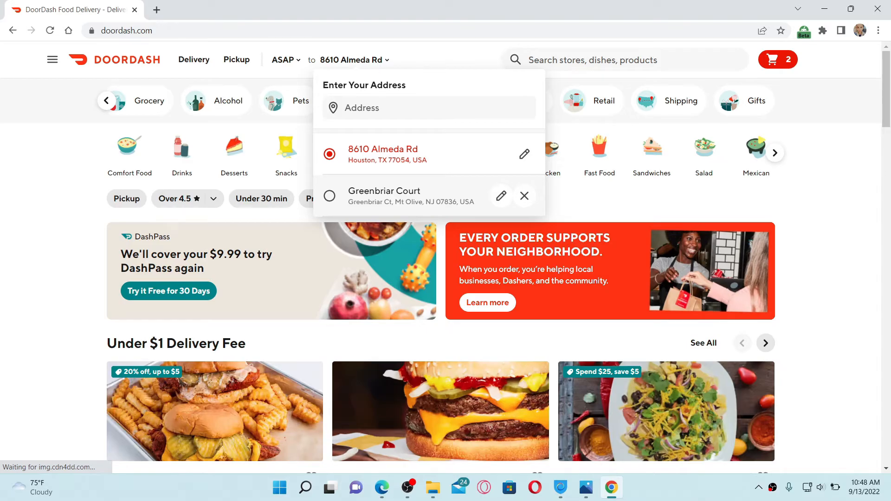
# Add 'Frankfurt am Main, Germany' as a new delivery address from the first suggestion.
pyautogui.click(428, 108)
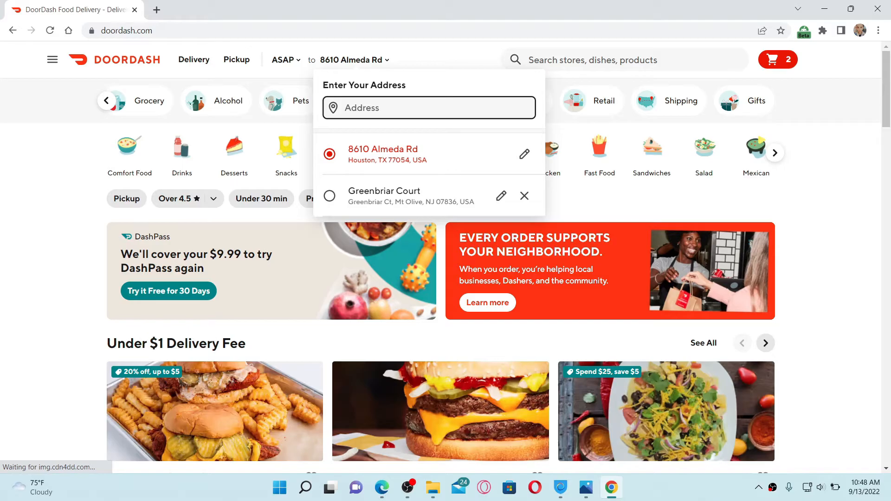
pyautogui.write('Frankfurt am Main, Germany')
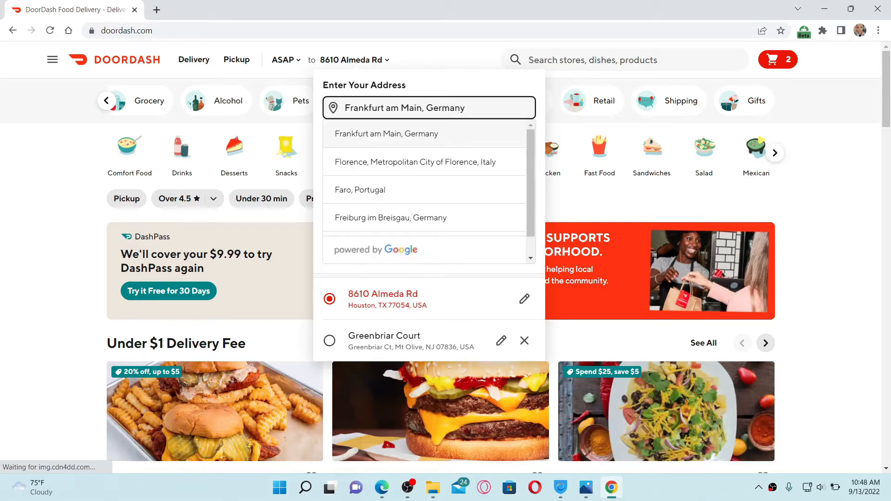
pyautogui.click(386, 133)
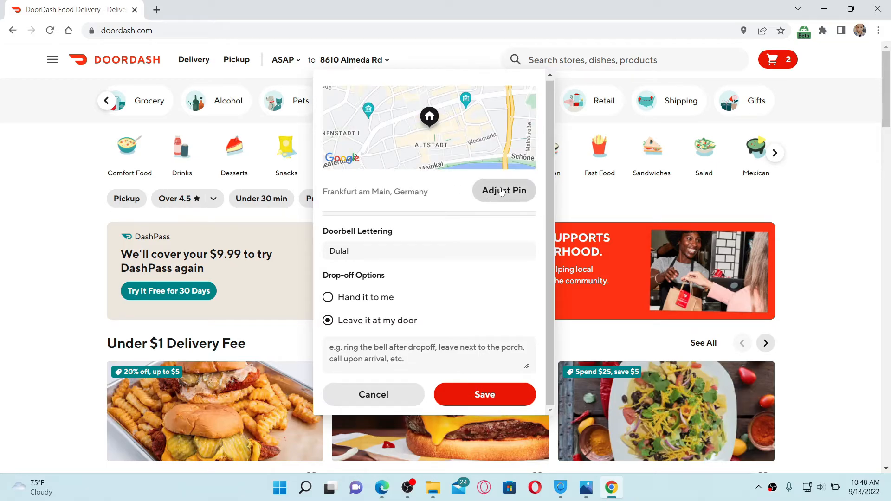
# Reposition the Frankfurt am Main map pin, keeping leave-at-door as the drop-off option.
pyautogui.click(503, 190)
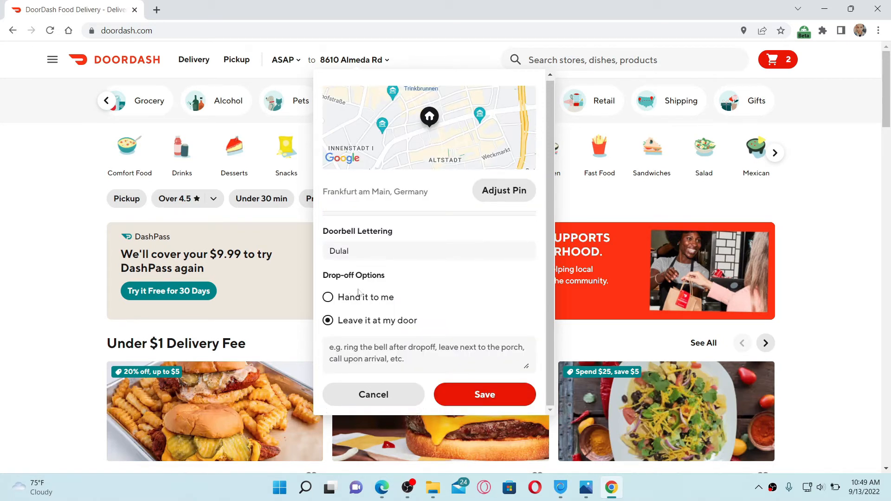
pyautogui.moveTo(345, 300)
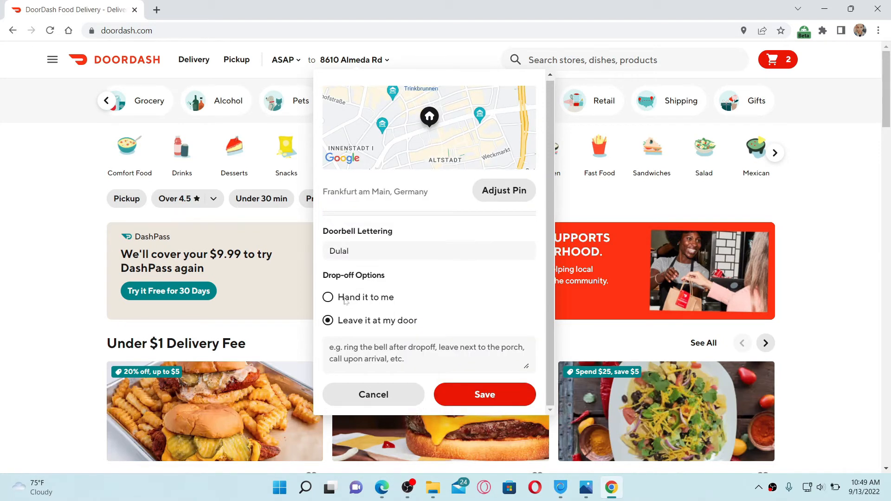